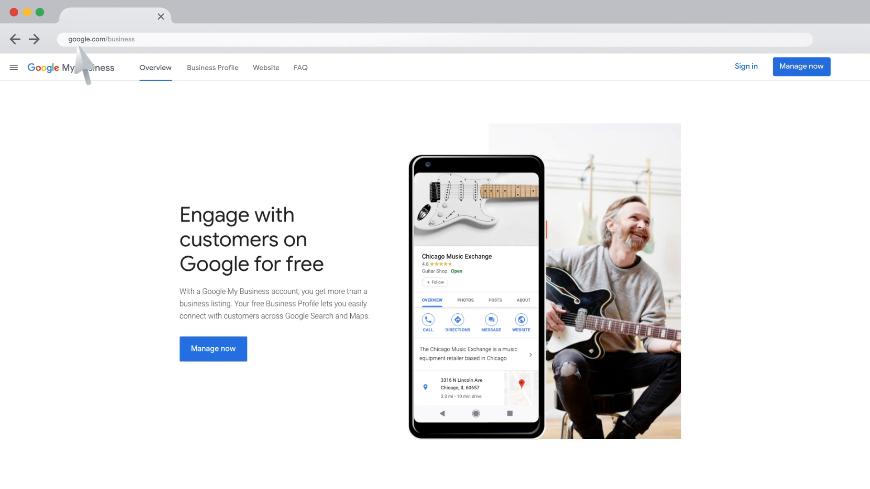
pyautogui.moveTo(746, 72)
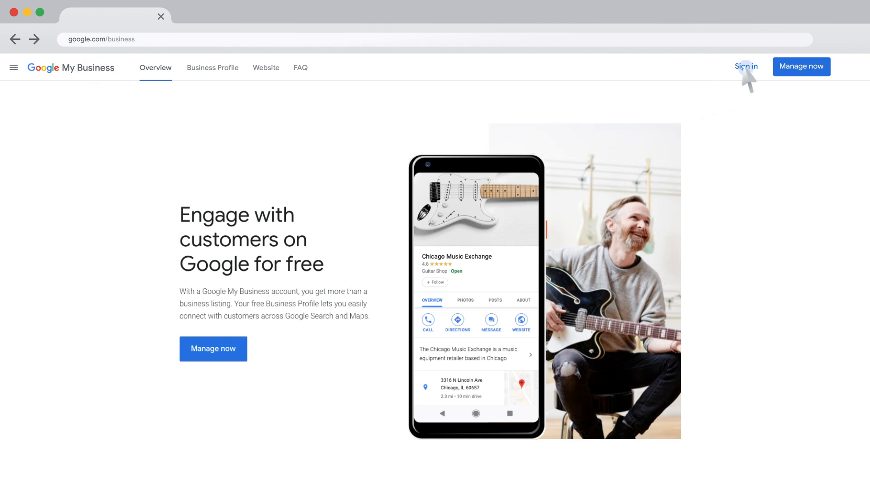
# Step: Sign in to the business account and reach the Manage locations dashboard
pyautogui.click(746, 66)
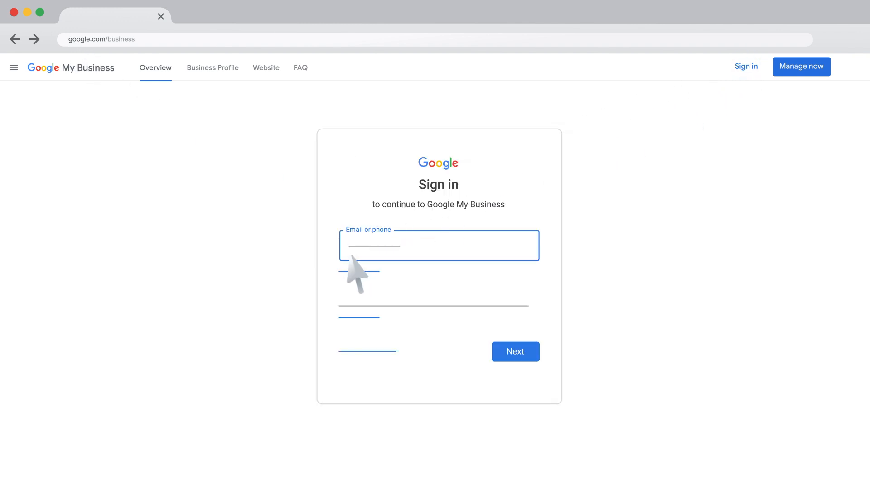
pyautogui.moveTo(515, 351)
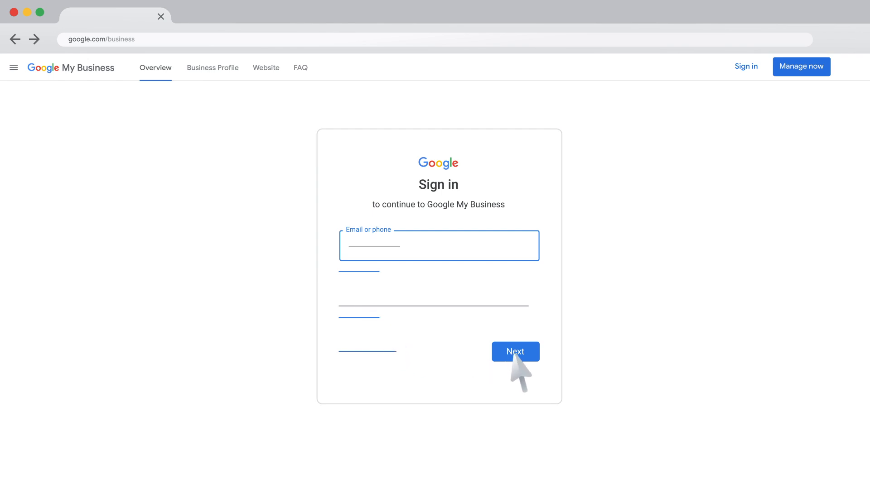
pyautogui.click(514, 351)
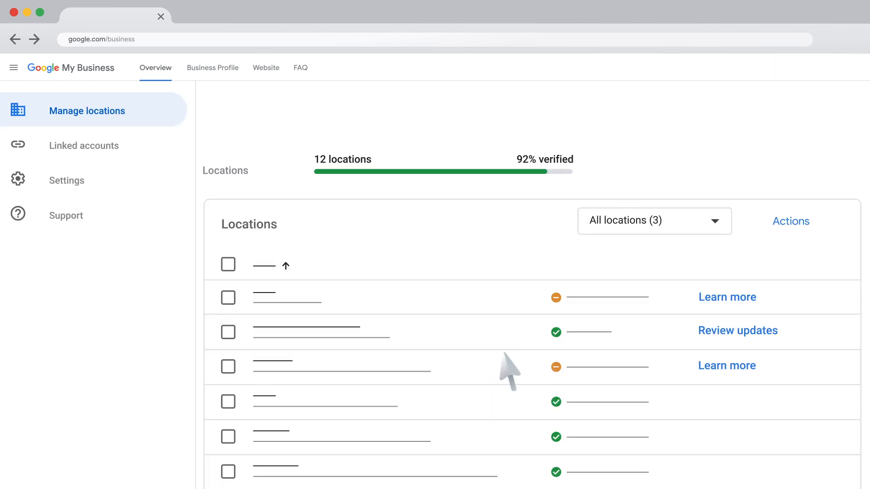
pyautogui.moveTo(231, 348)
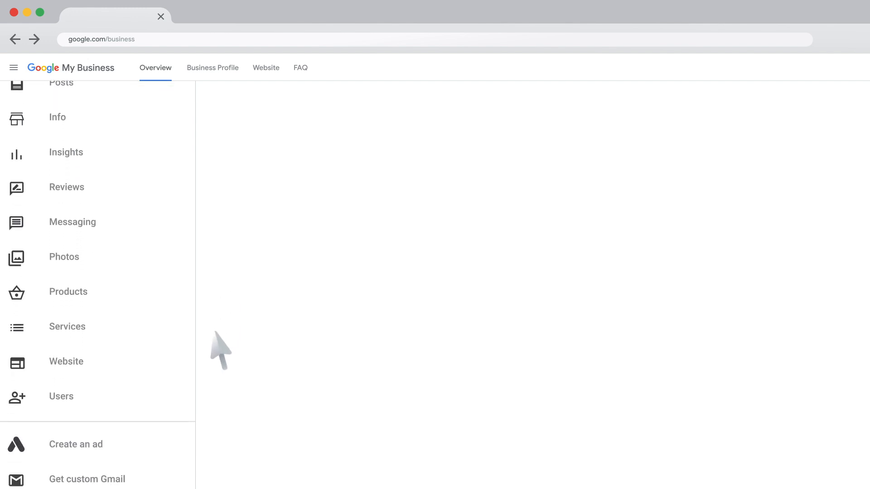
# Step: In the location's Users panel, choose Primary owner as the second user's role
pyautogui.scroll(-3)
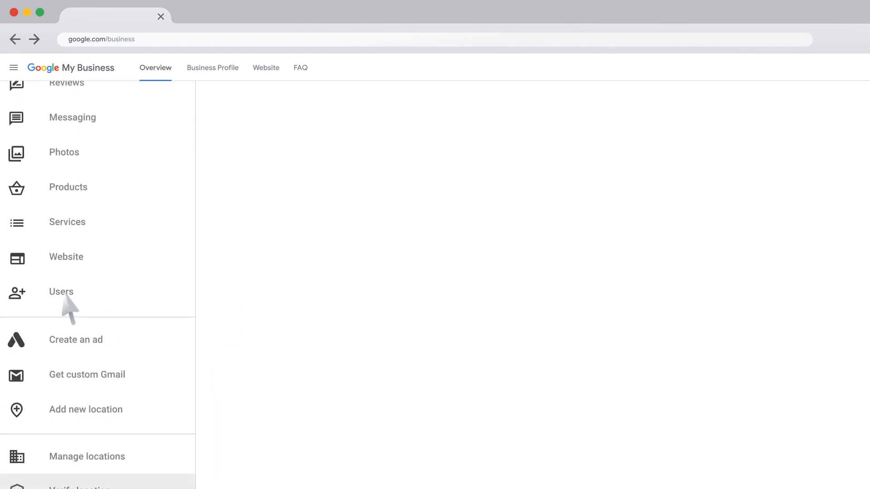
pyautogui.click(61, 292)
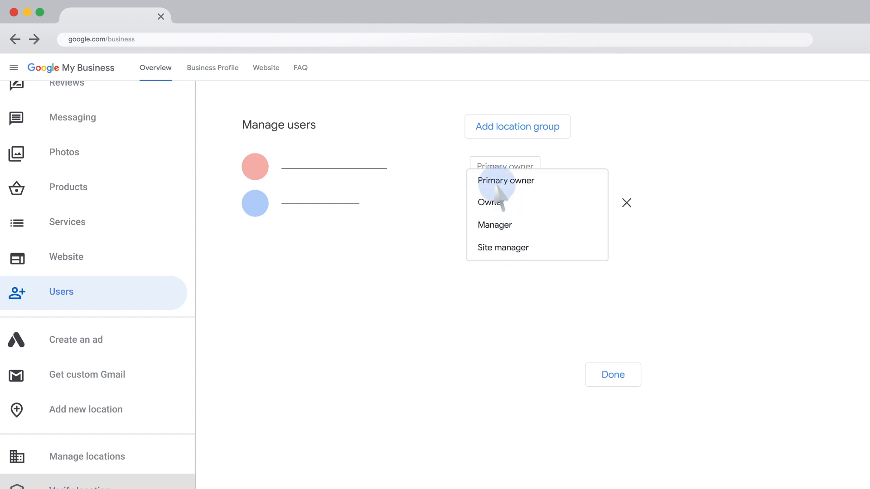
pyautogui.click(505, 180)
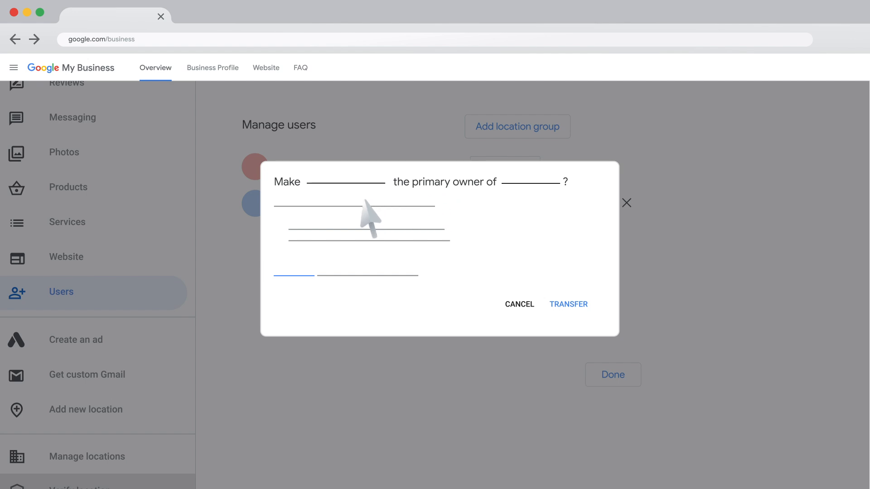
pyautogui.moveTo(327, 222)
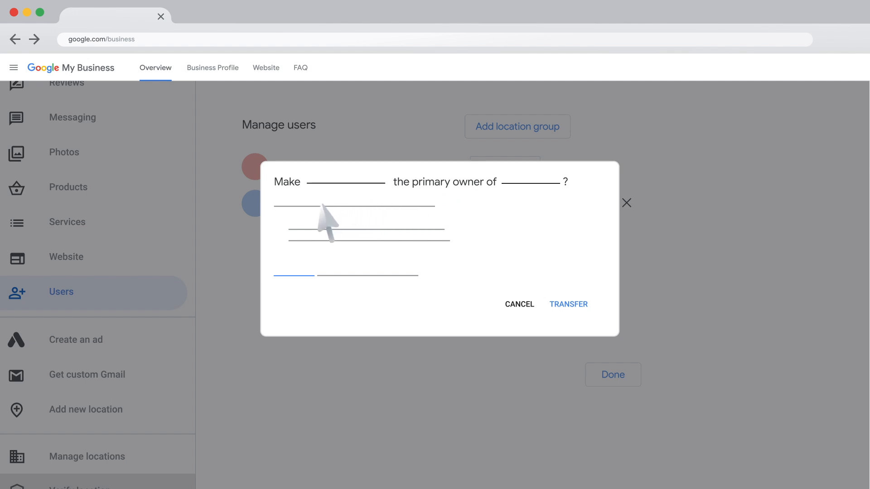
pyautogui.moveTo(364, 240)
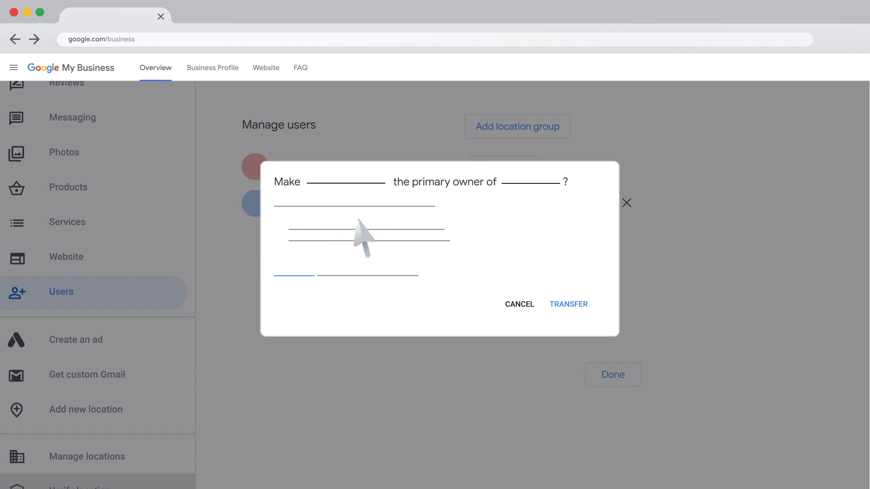
pyautogui.moveTo(551, 308)
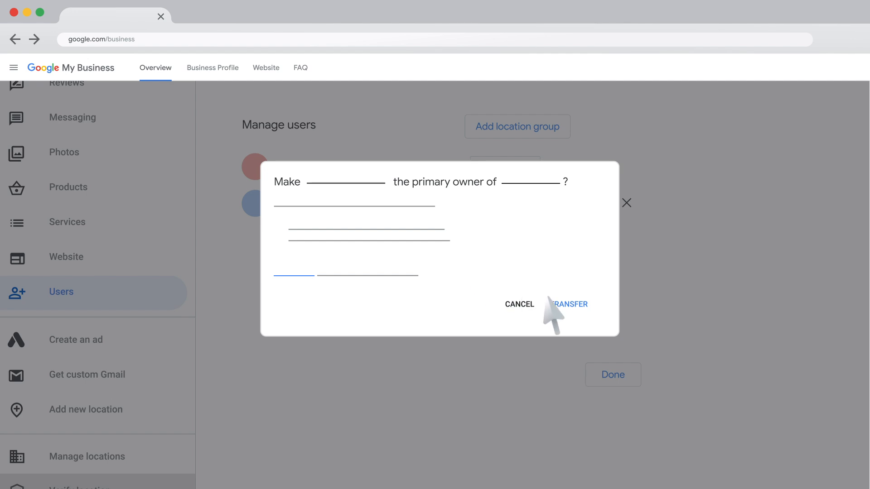
pyautogui.moveTo(571, 316)
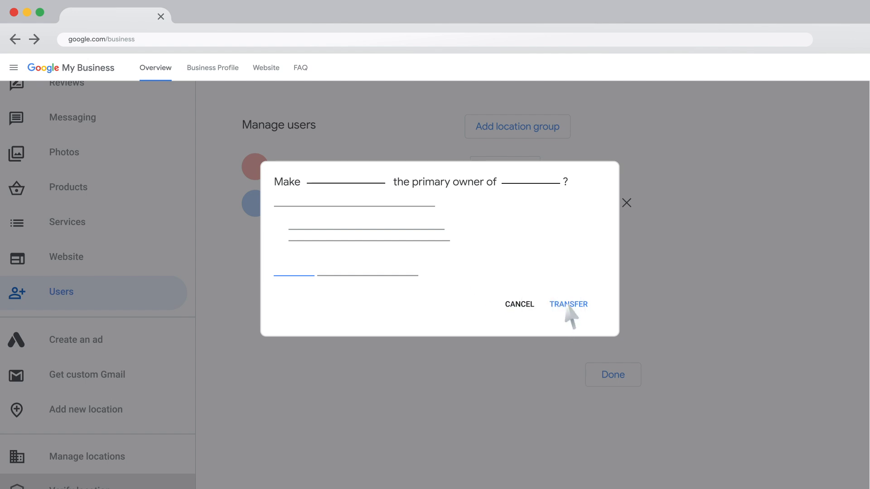
# Step: Confirm the primary ownership transfer and close the Manage users panel with Done
pyautogui.click(568, 304)
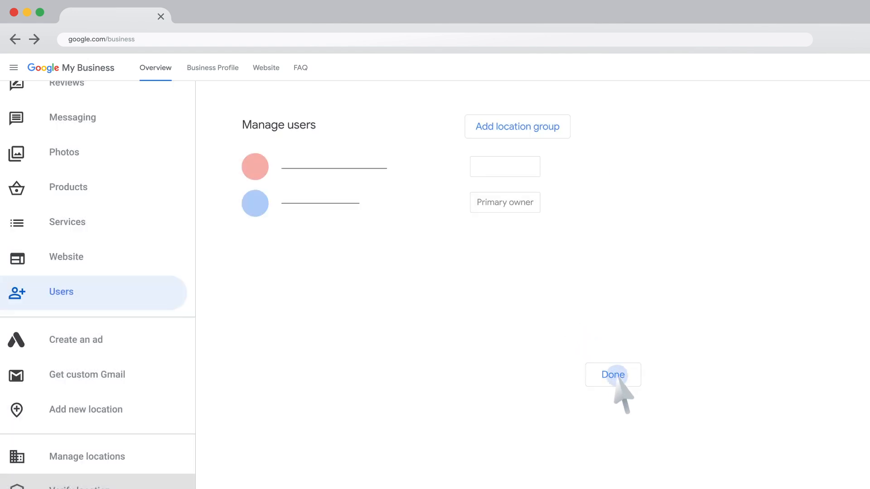
pyautogui.moveTo(729, 424)
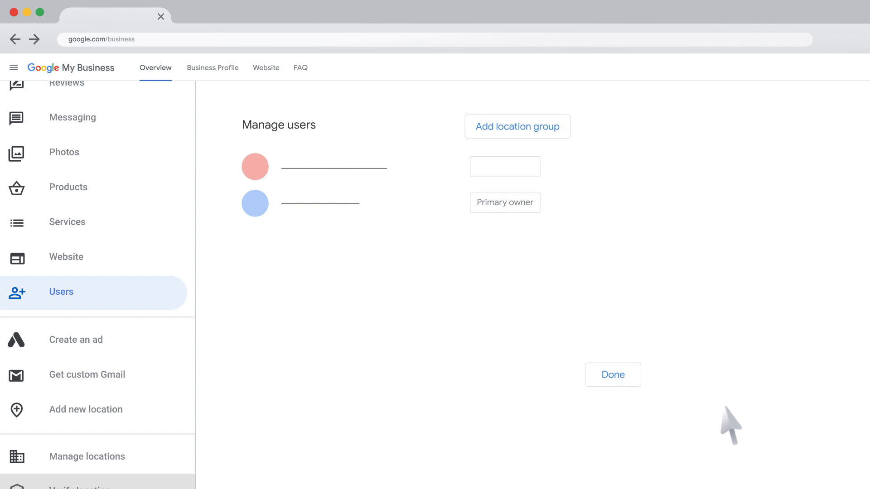
pyautogui.click(613, 374)
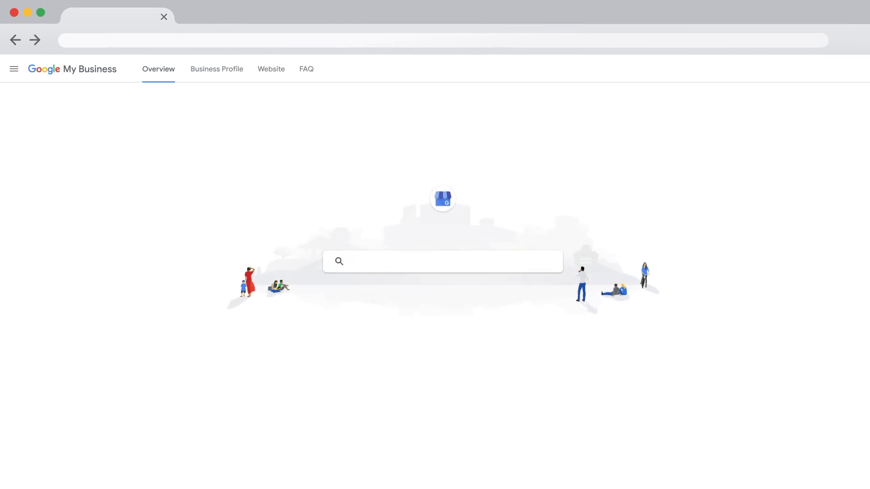